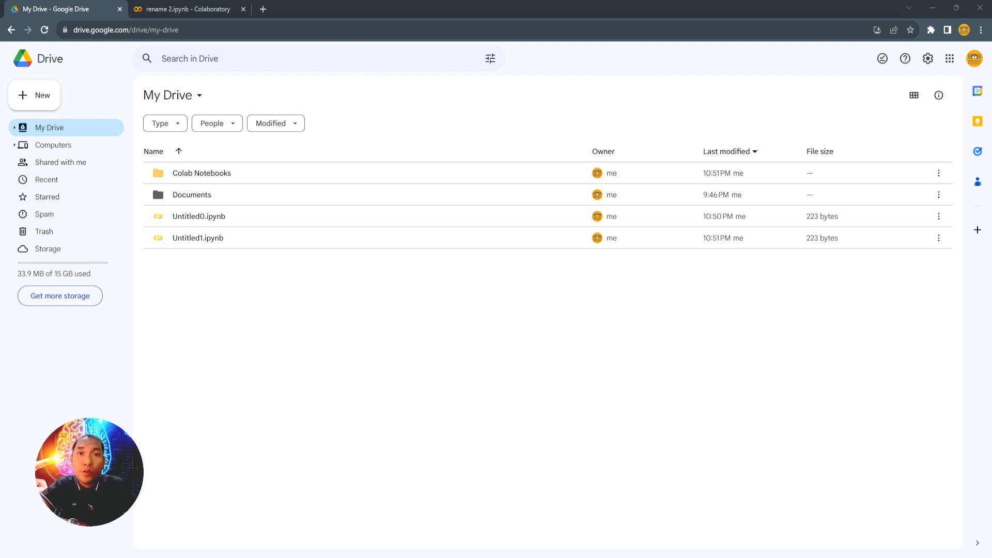
mouse_move(247, 254)
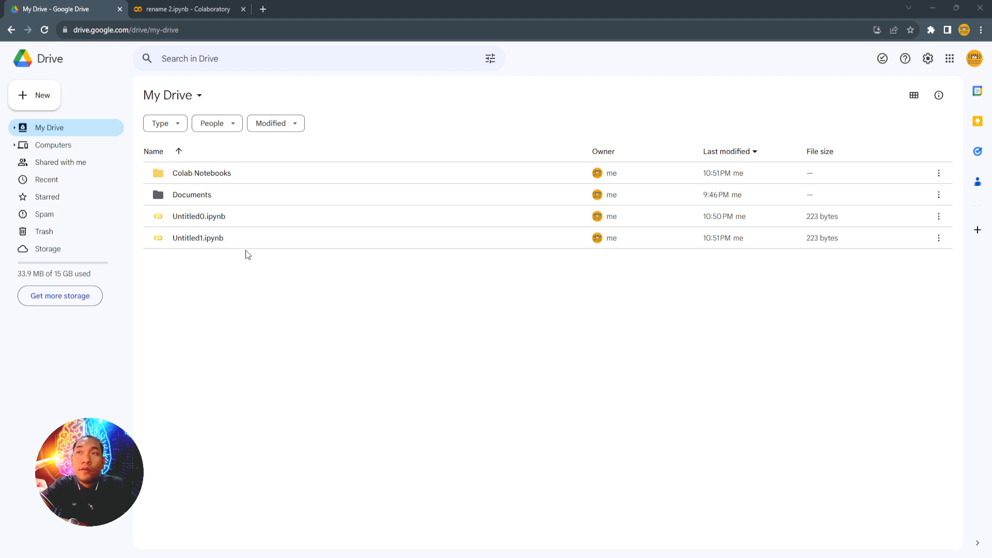
mouse_move(234, 296)
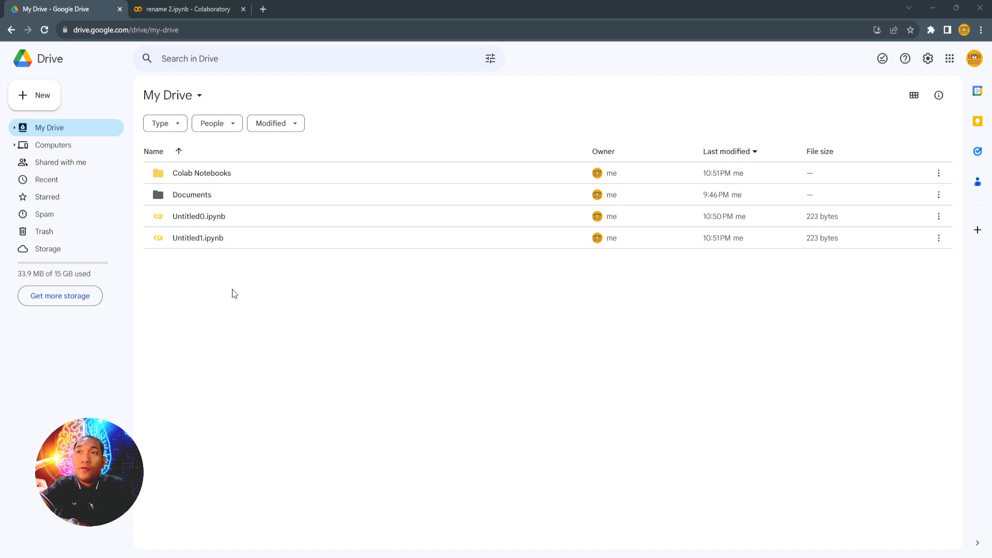
mouse_move(201, 173)
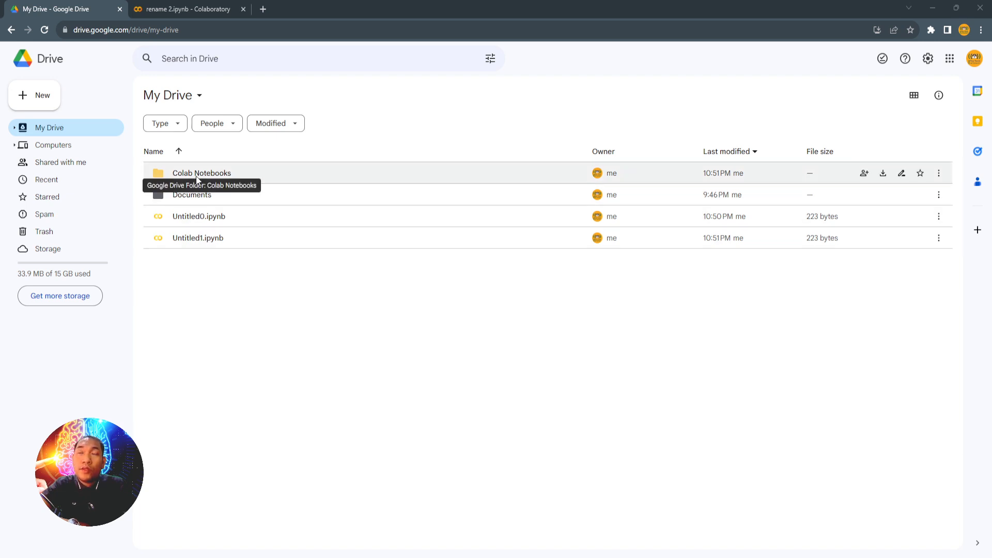
mouse_move(212, 282)
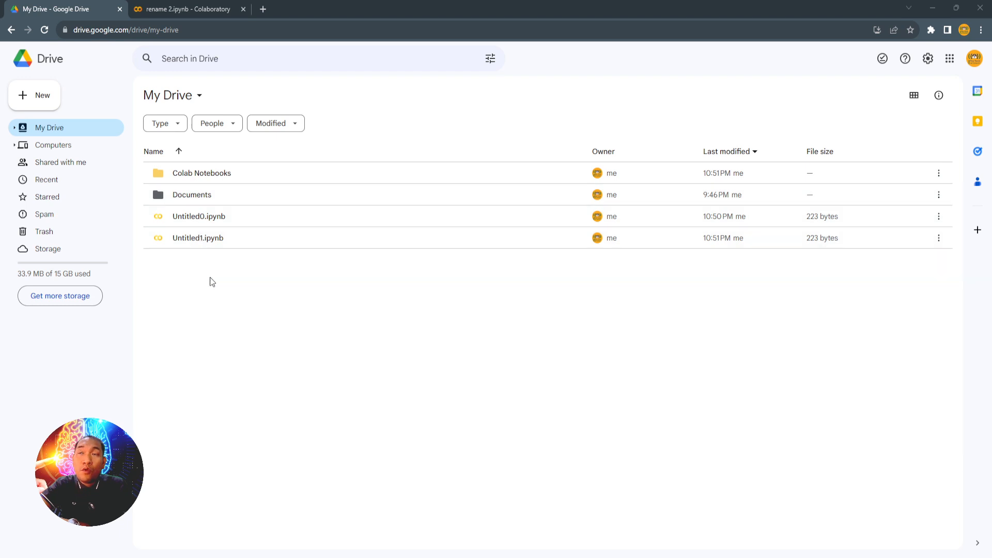
mouse_move(198, 216)
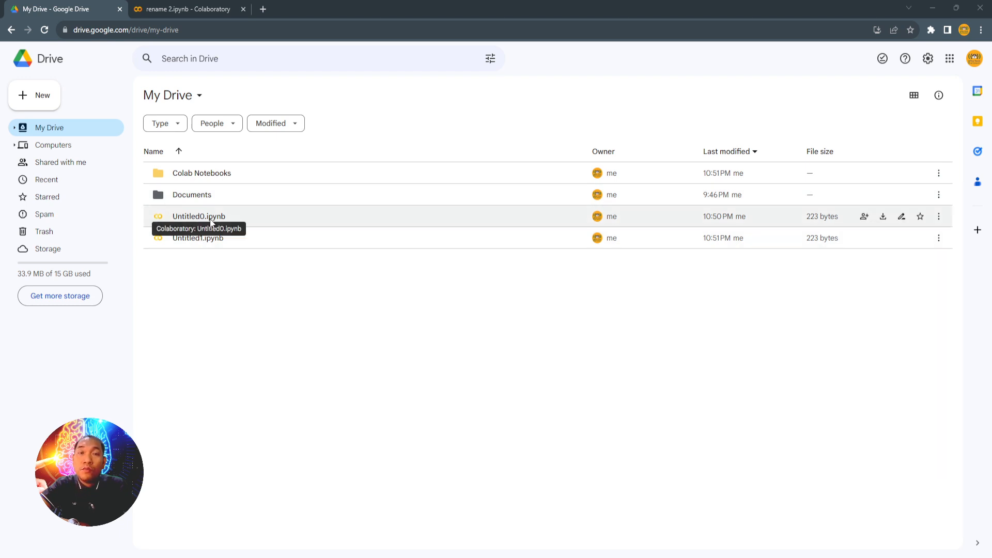
- Drag Untitled0.ipynb onto the Colab Notebooks folder
left_click(198, 216)
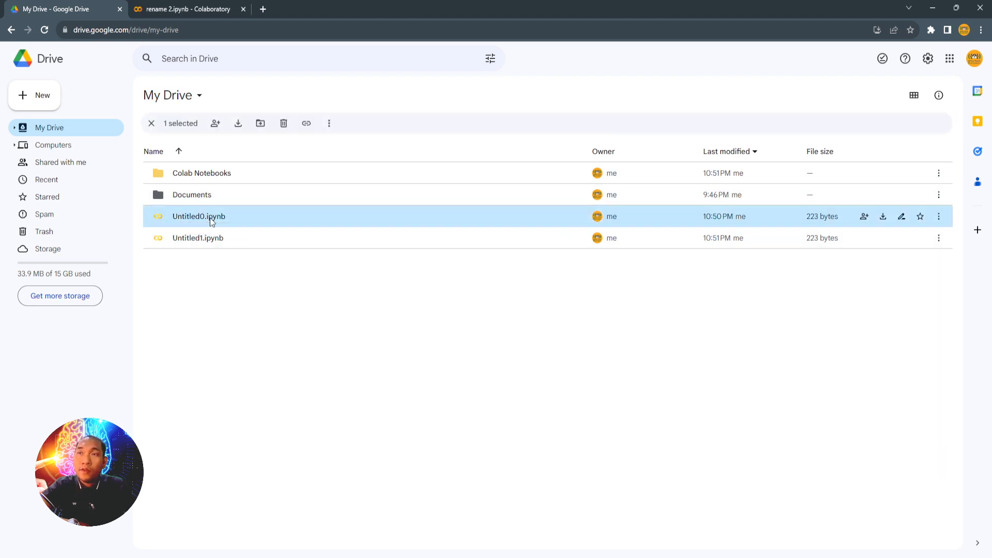
left_click_drag(199, 216, 201, 172)
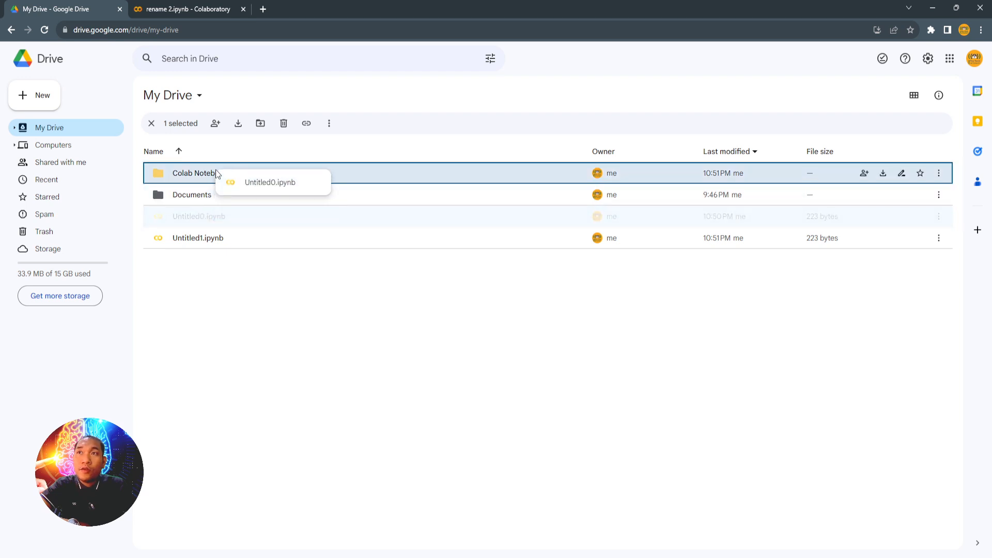
mouse_move(197, 172)
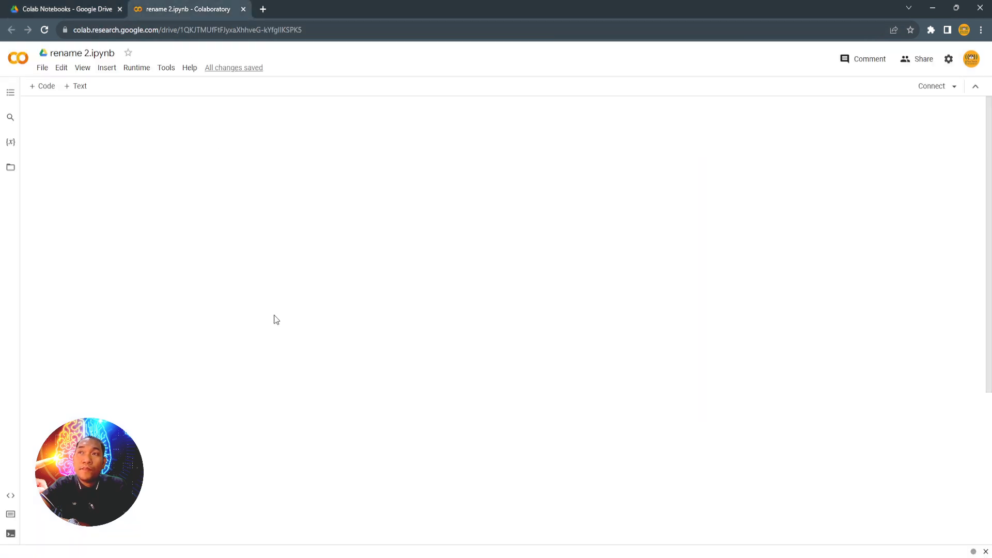
mouse_move(42, 68)
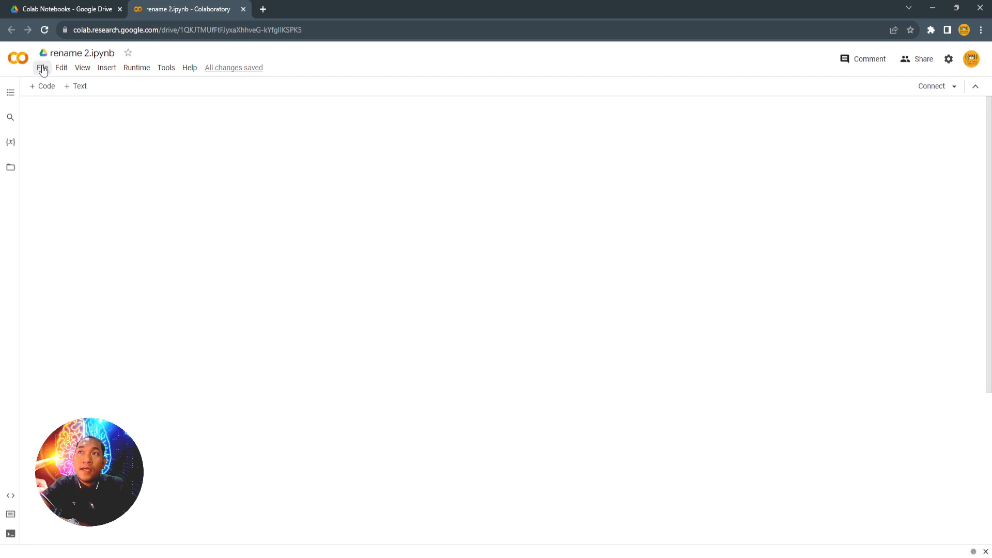
- Choose File > Move for rename 2.ipynb to open the folder picker
left_click(42, 67)
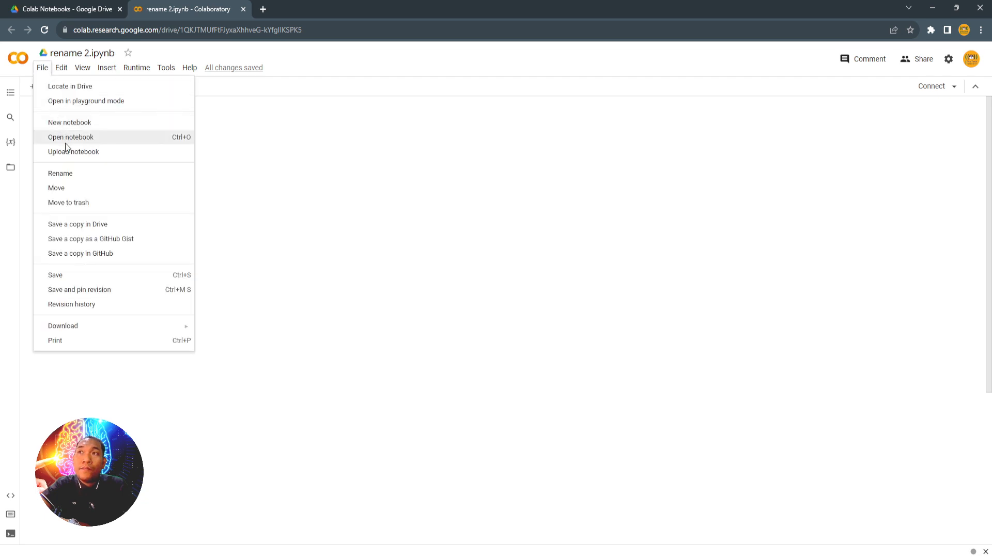
mouse_move(85, 192)
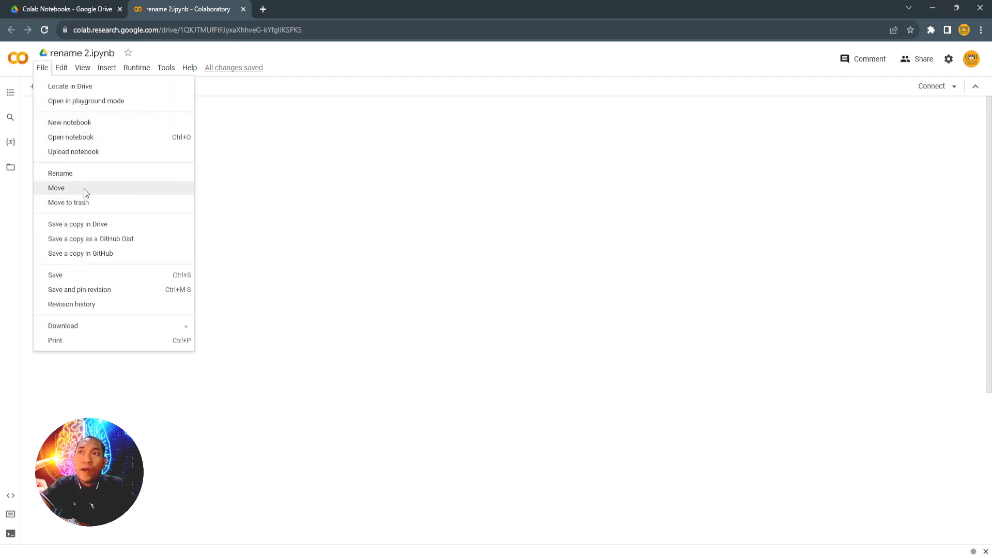
left_click(56, 188)
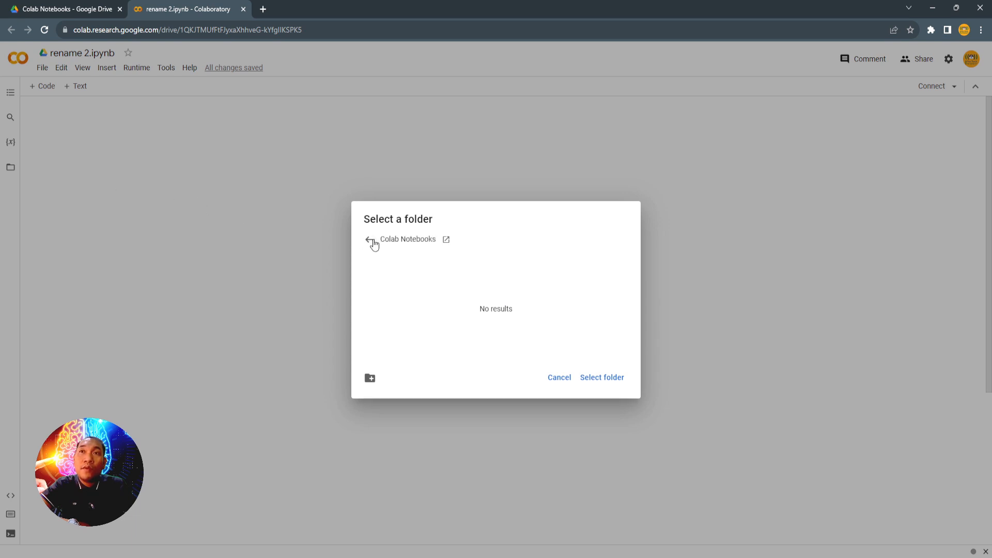
mouse_move(381, 261)
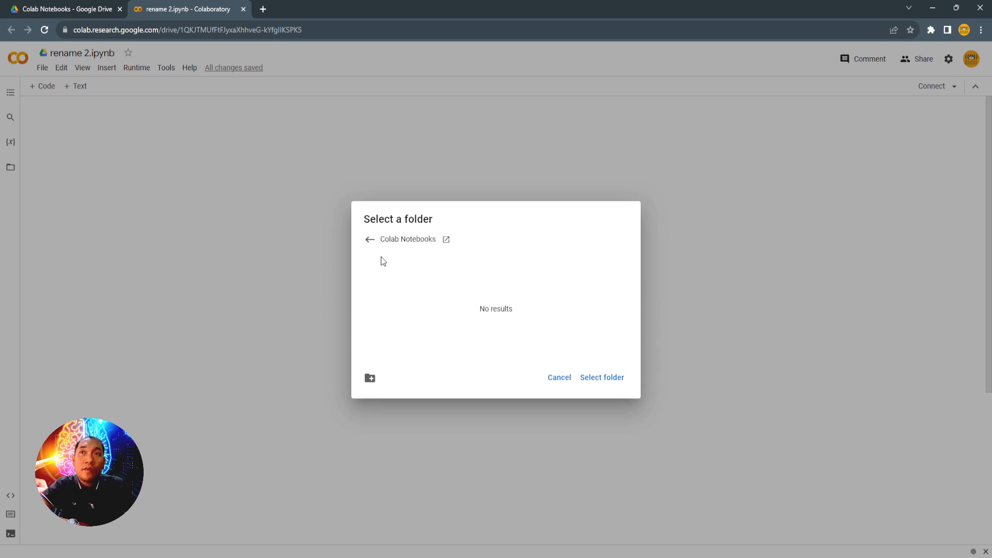
mouse_move(370, 384)
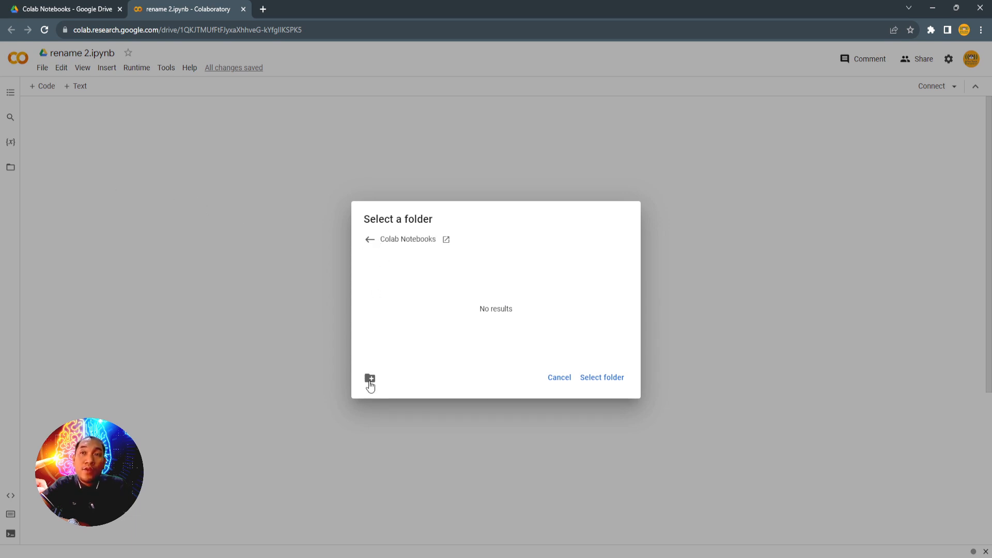
- Create 'New folder' inside Colab Notebooks and select it as the notebook's destination
left_click(369, 380)
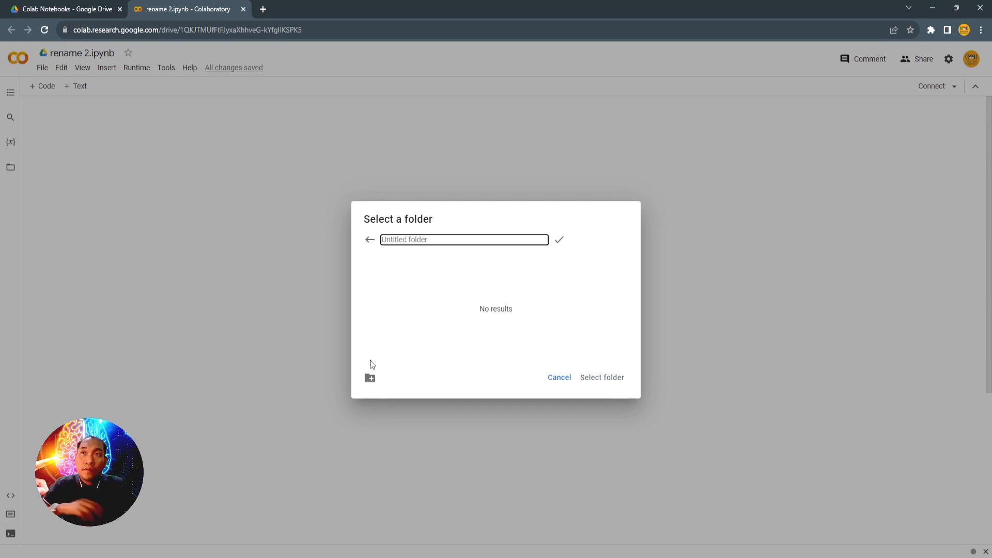
type("New fol")
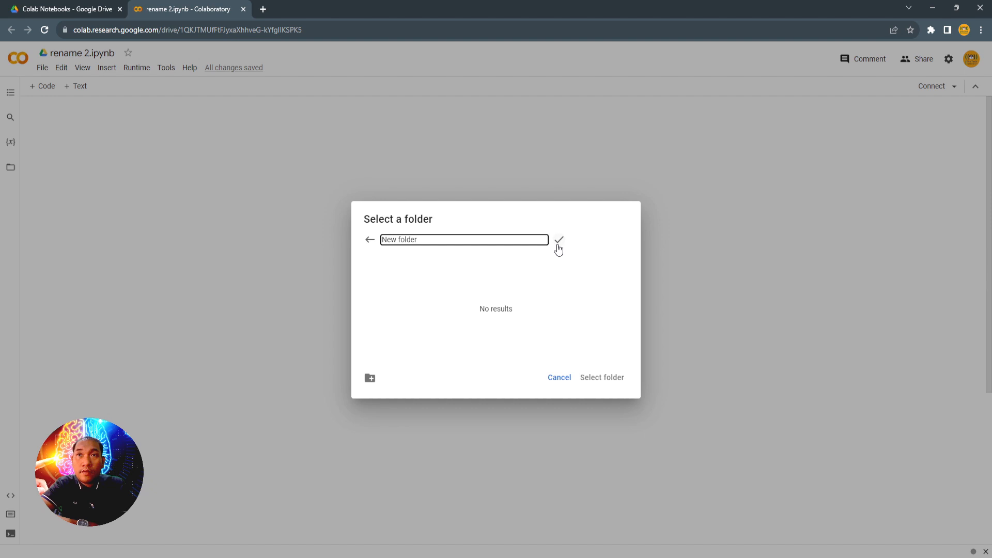
left_click(558, 240)
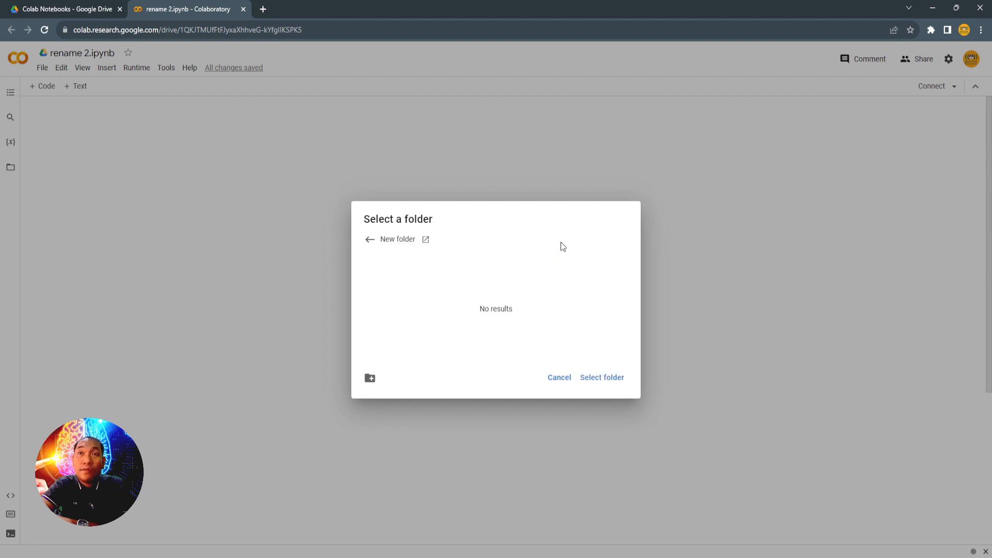
mouse_move(393, 239)
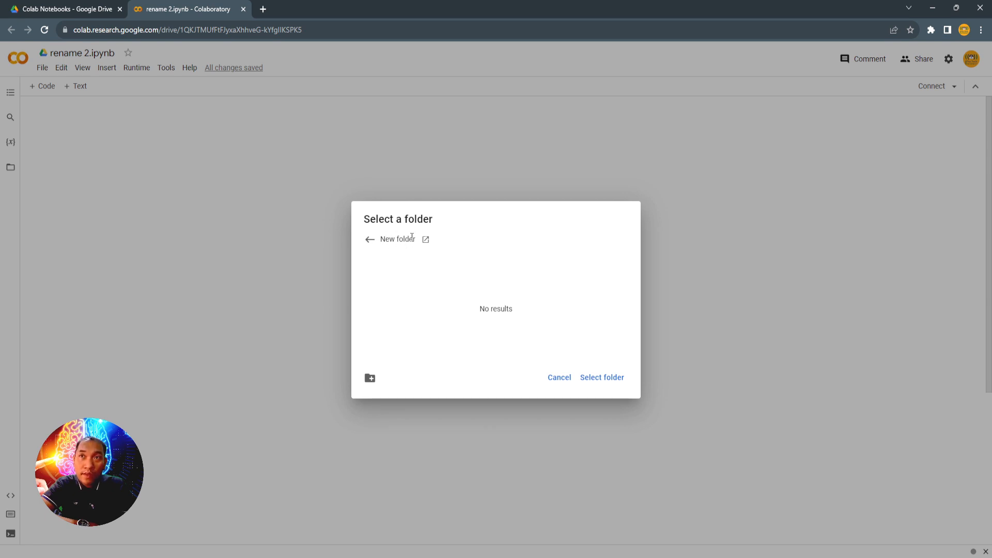
mouse_move(601, 377)
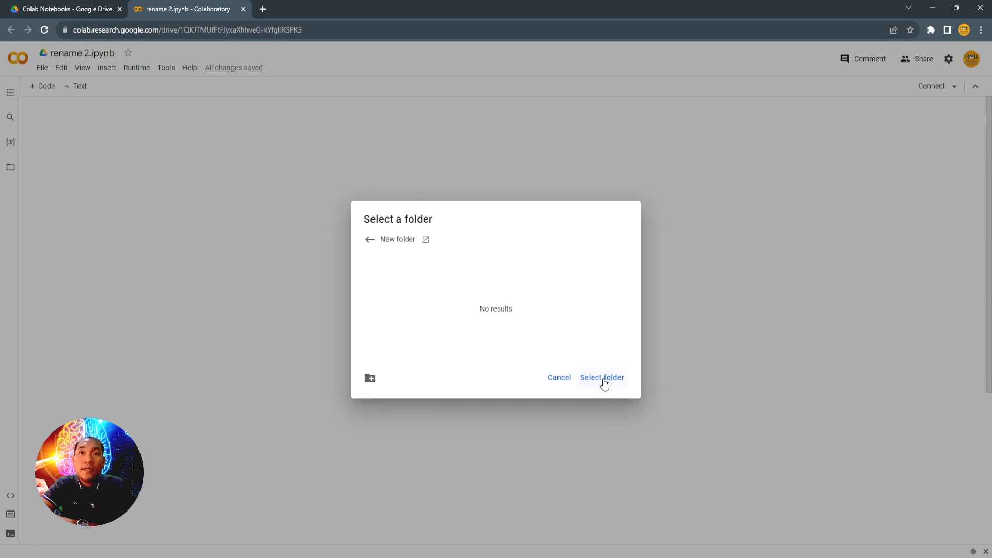
left_click(602, 377)
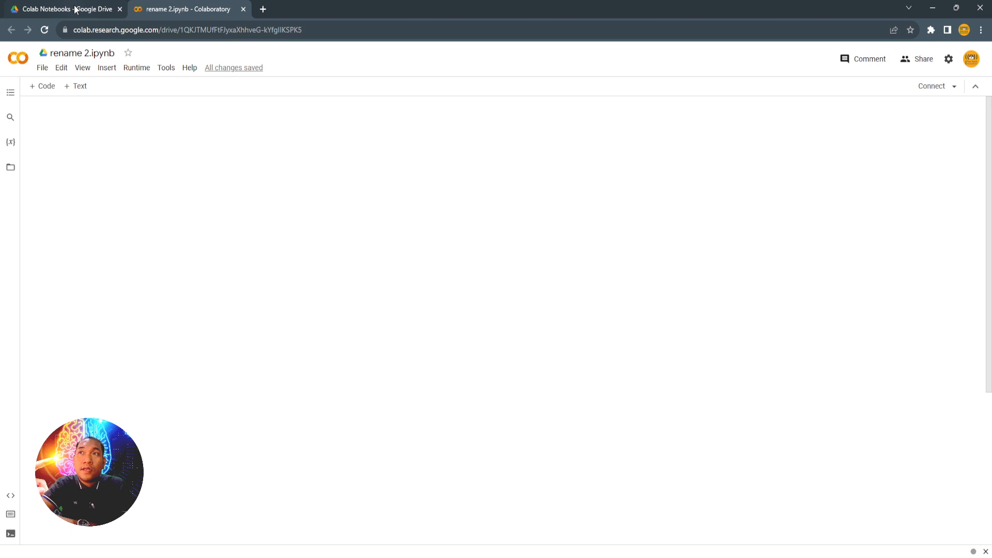
mouse_move(63, 8)
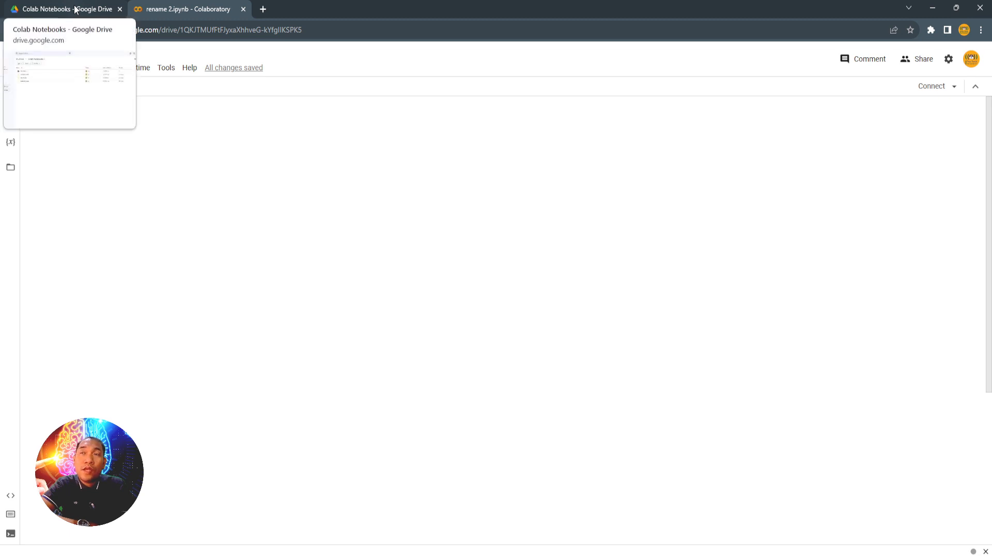
- In the Google Drive tab, select rename 2.ipynb inside Colab Notebooks › New folder
left_click(64, 9)
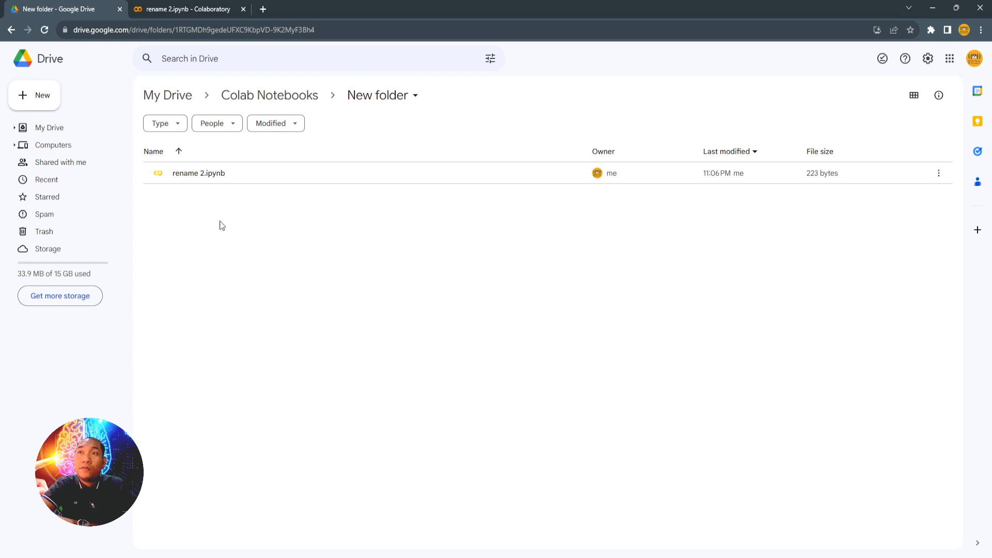
mouse_move(202, 176)
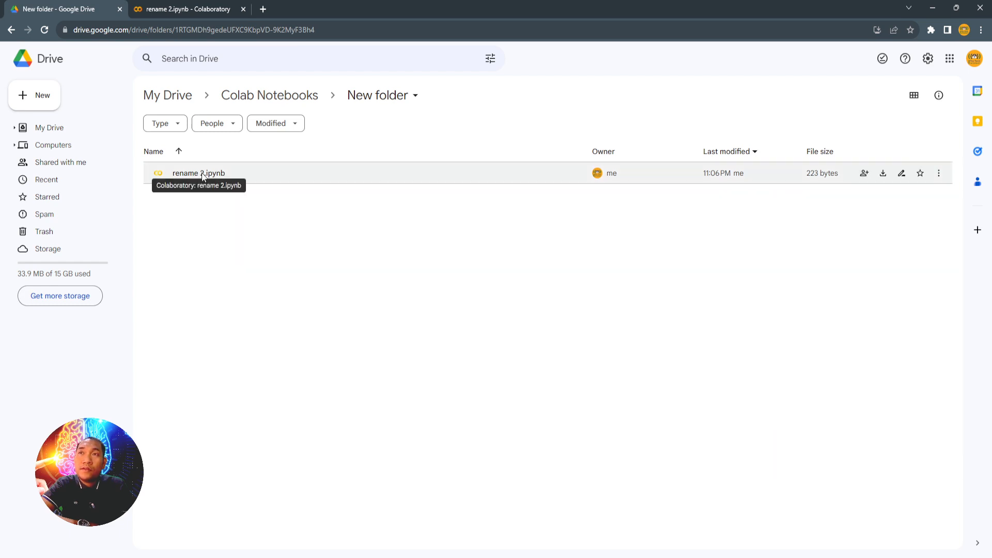
mouse_move(241, 253)
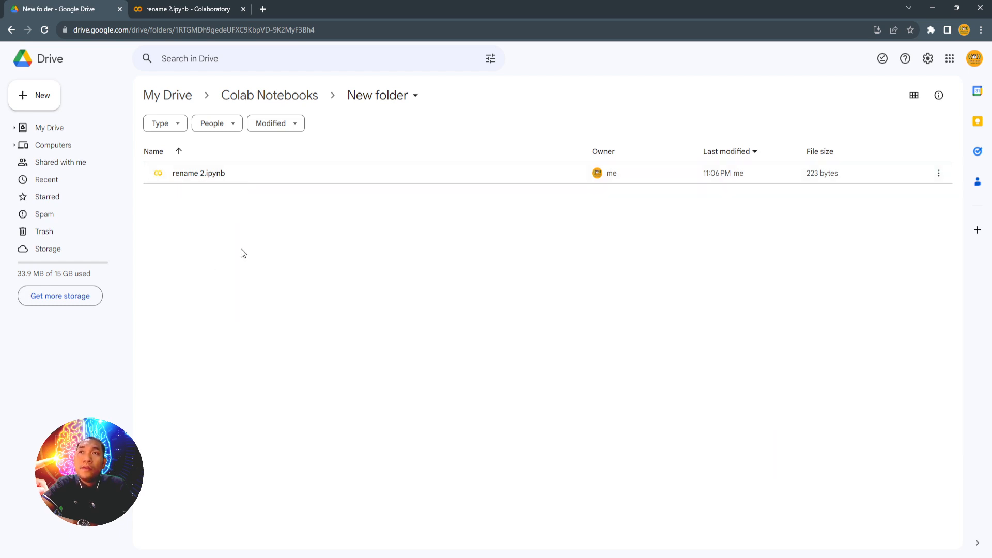
mouse_move(198, 173)
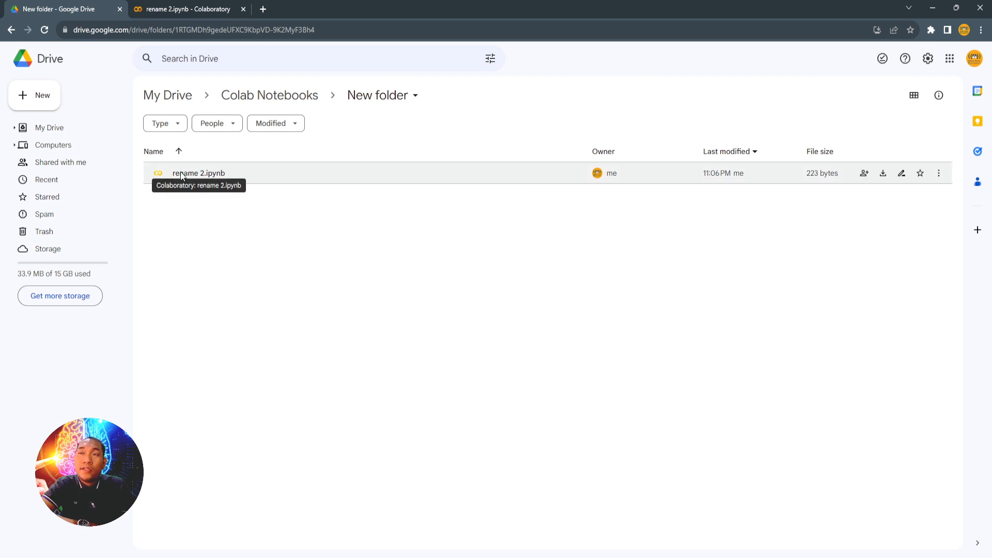
left_click(197, 172)
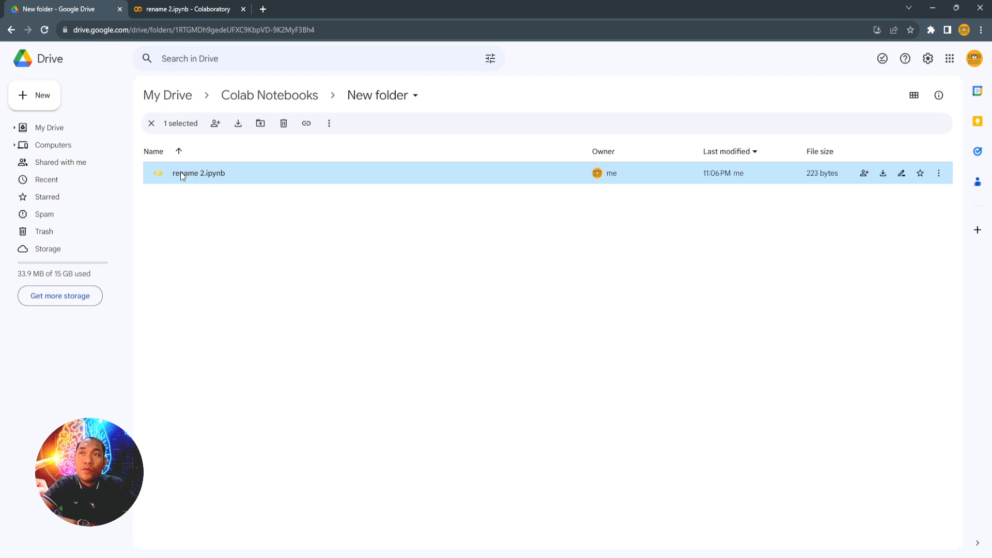
- Open the Move dialog for rename 2.ipynb and browse All locations into My Drive
right_click(198, 173)
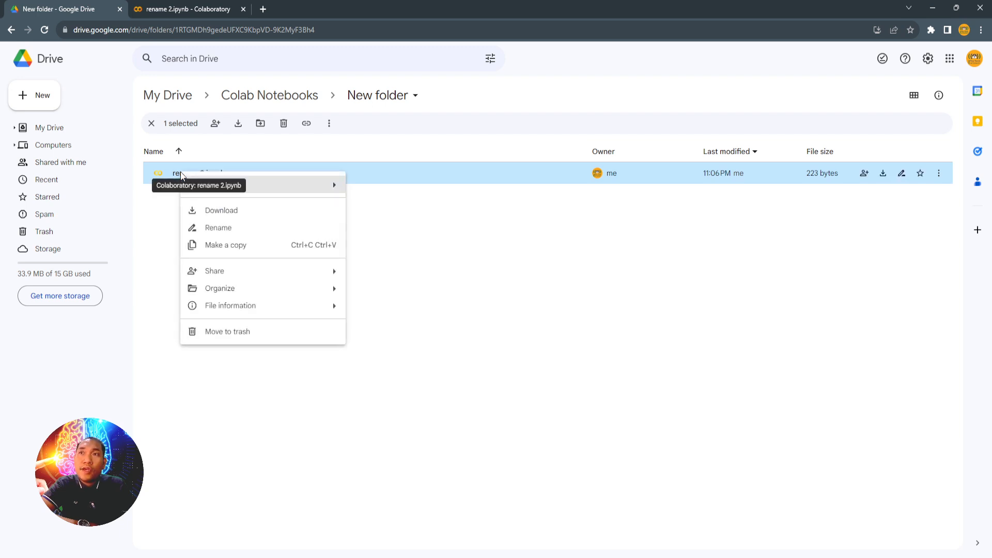
mouse_move(240, 288)
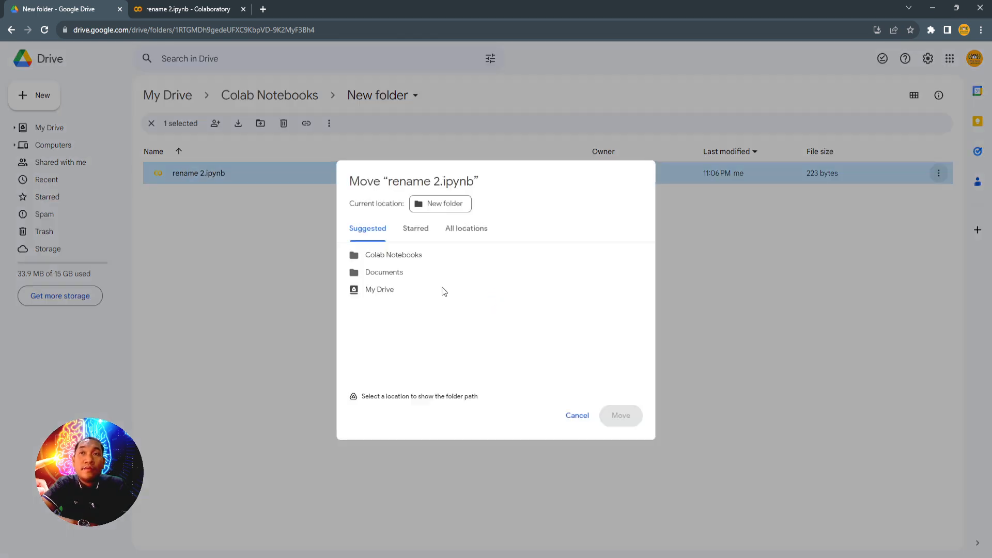
left_click(466, 229)
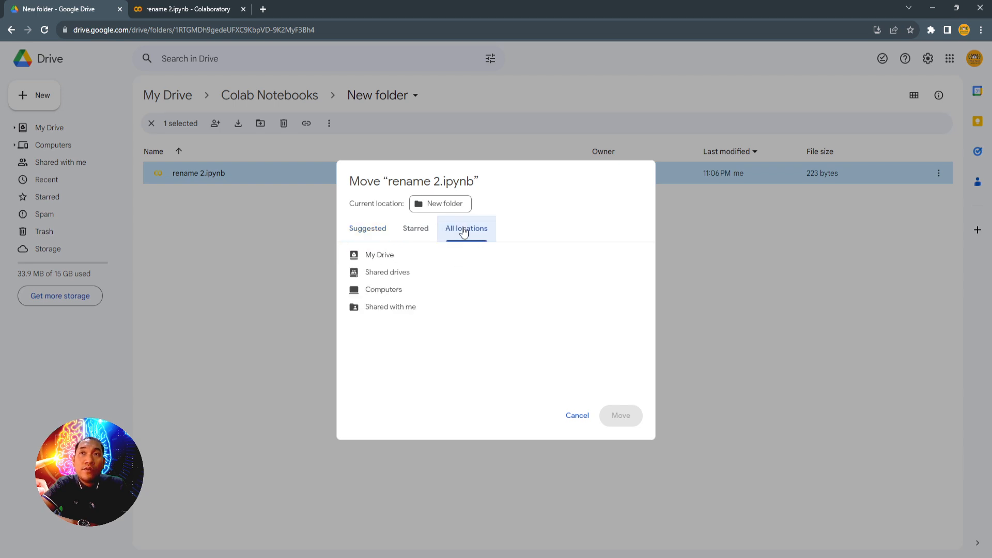
left_click(379, 254)
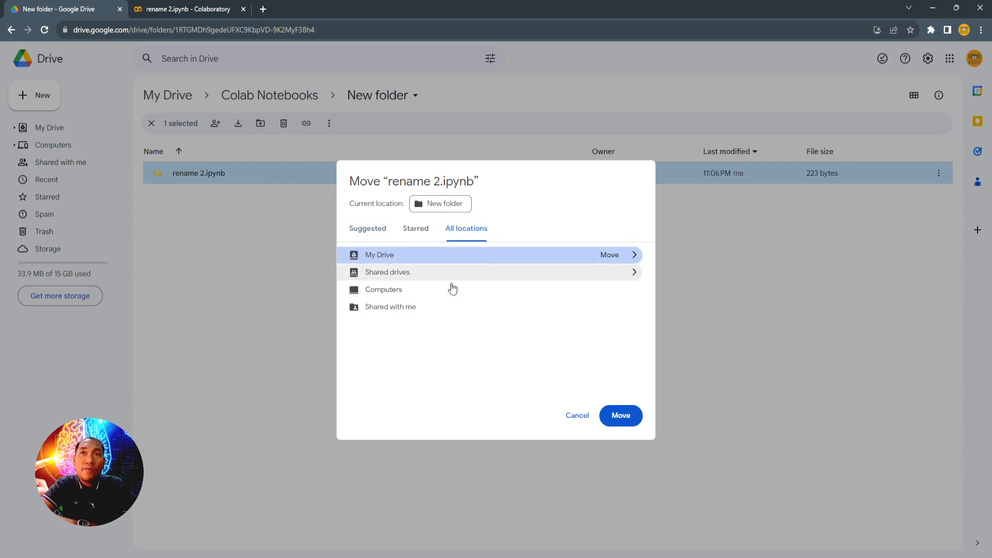
mouse_move(634, 254)
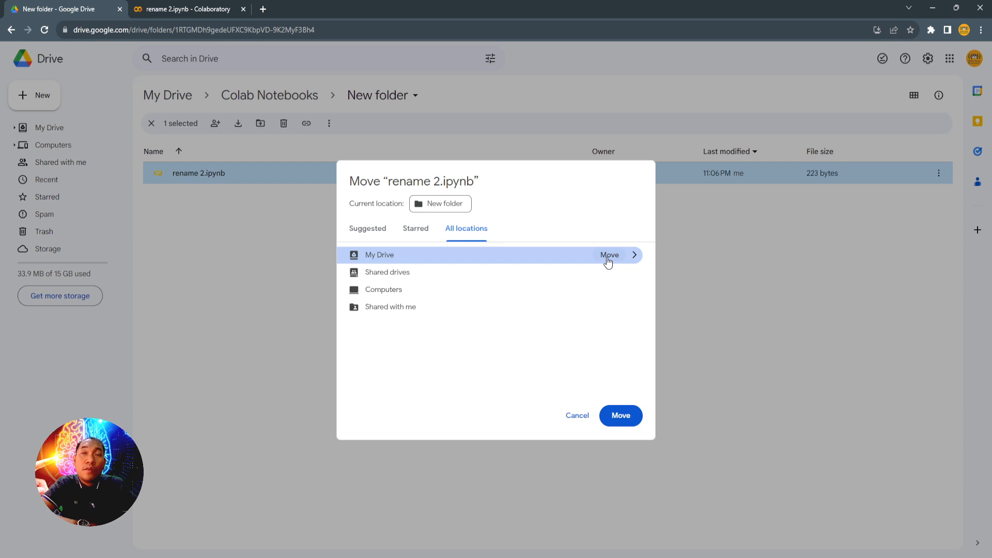
mouse_move(383, 258)
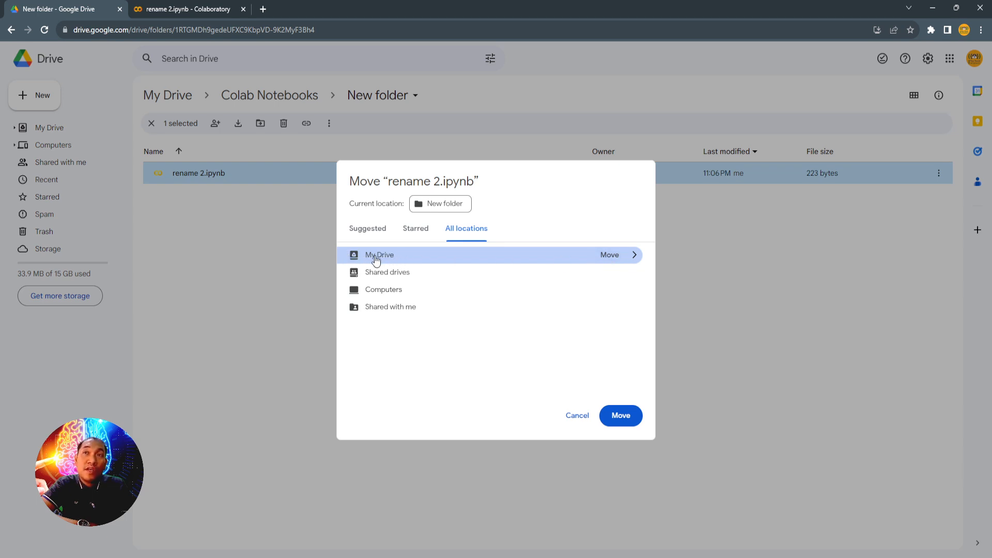
mouse_move(422, 262)
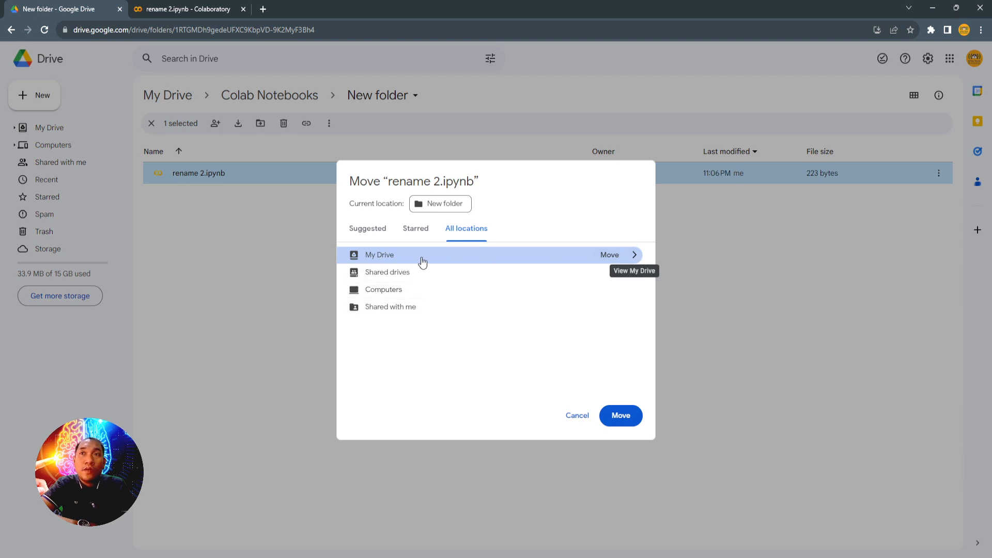
mouse_move(637, 257)
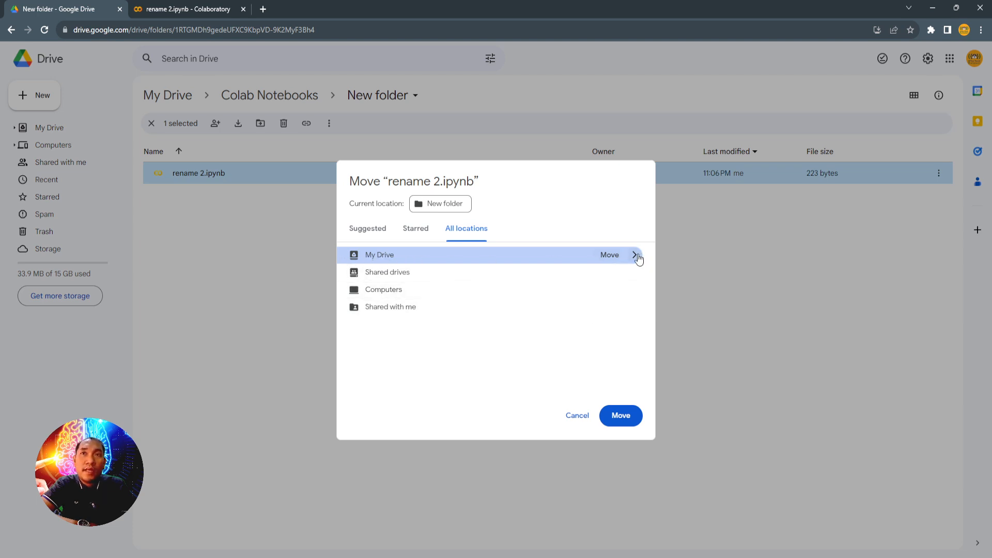
left_click(638, 255)
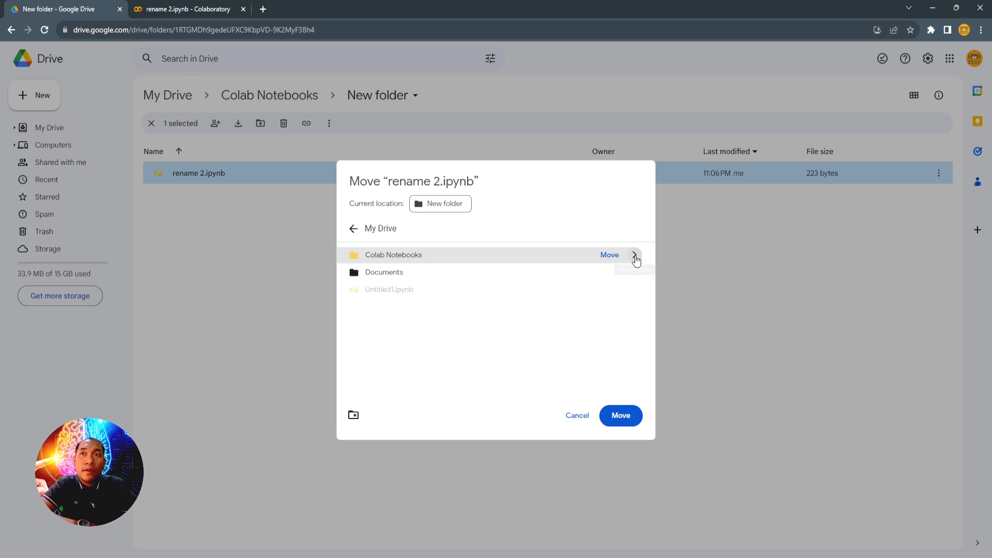
mouse_move(634, 259)
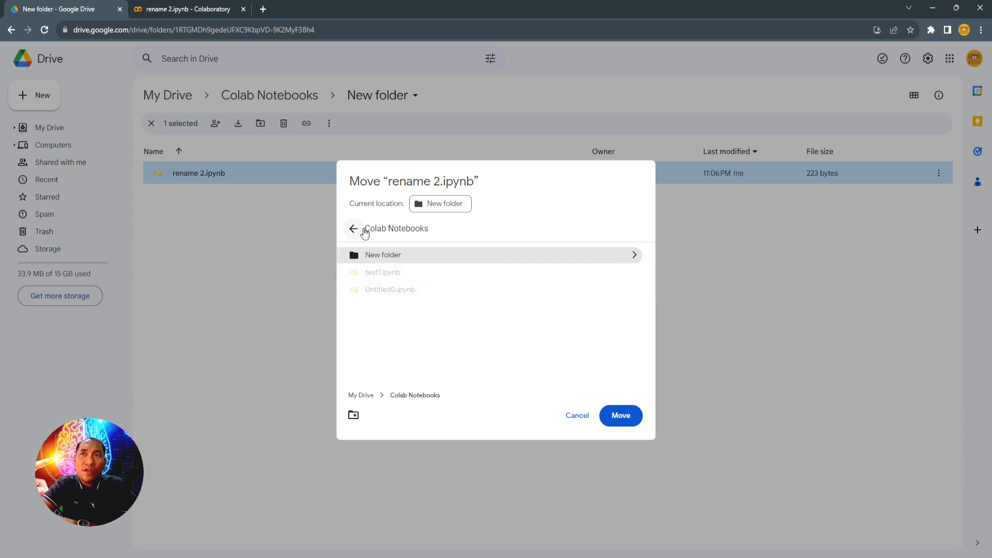
mouse_move(499, 284)
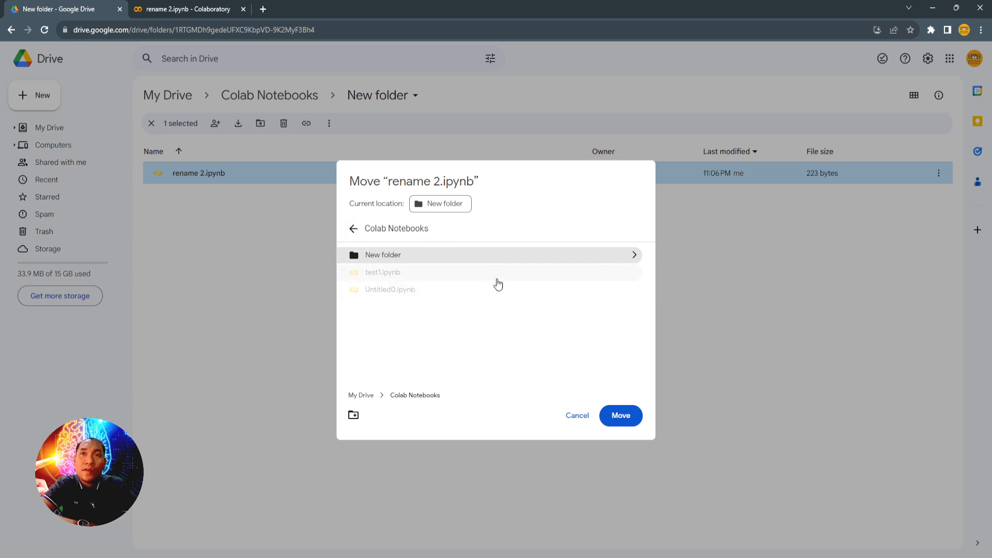
mouse_move(620, 416)
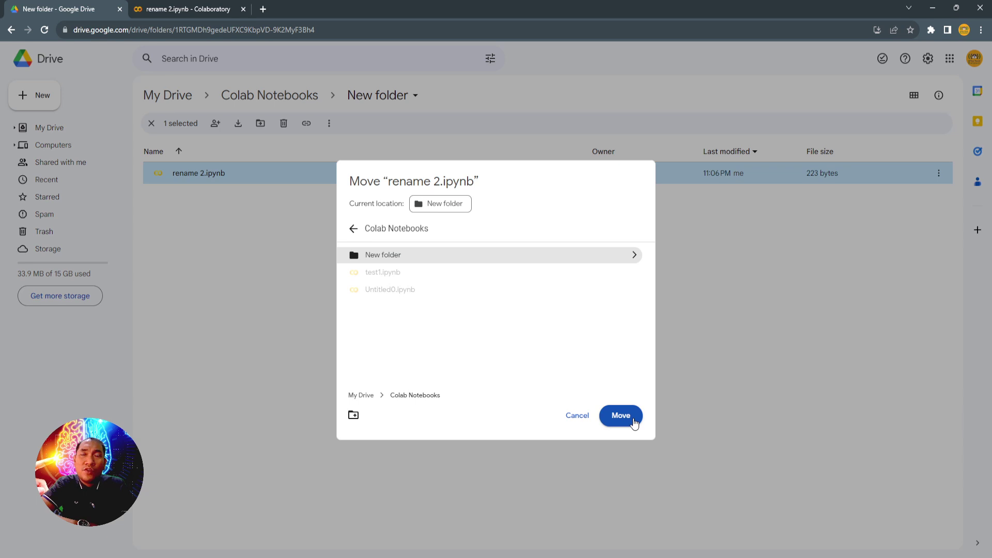
- Confirm moving rename 2.ipynb into Colab Notebooks
left_click(620, 415)
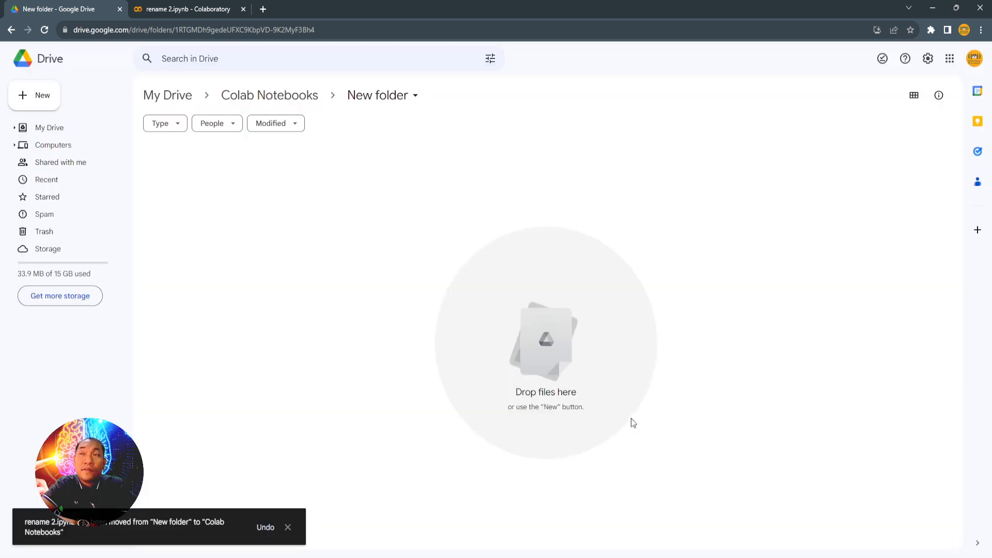
- Verify New folder is empty and rename 2.ipynb now appears in Colab Notebooks
left_click(269, 95)
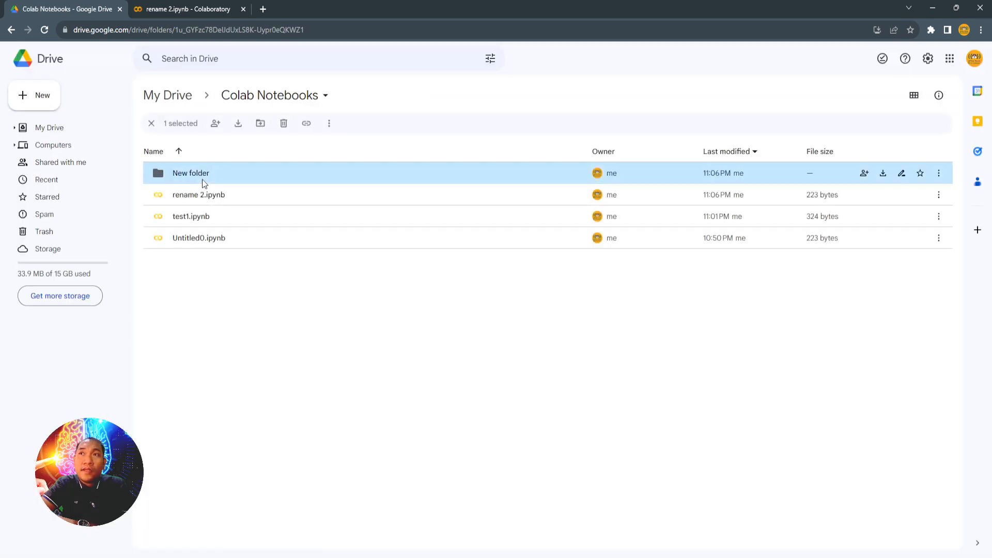
double_click(191, 172)
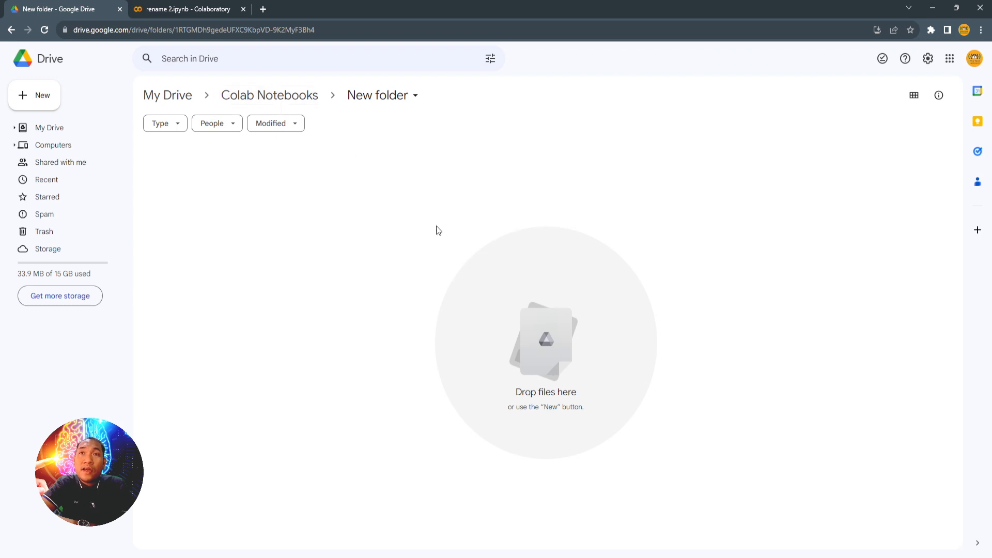
left_click(269, 95)
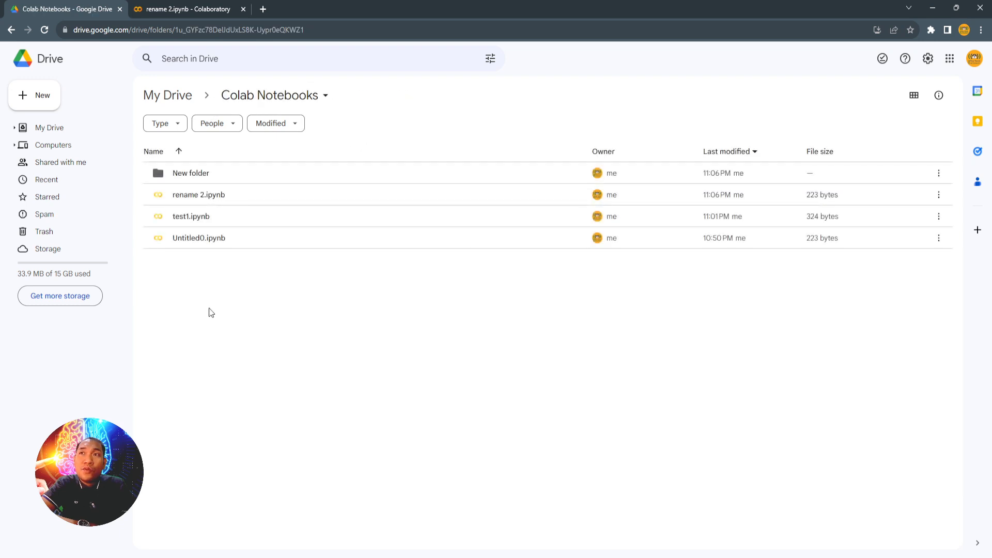
left_click(198, 194)
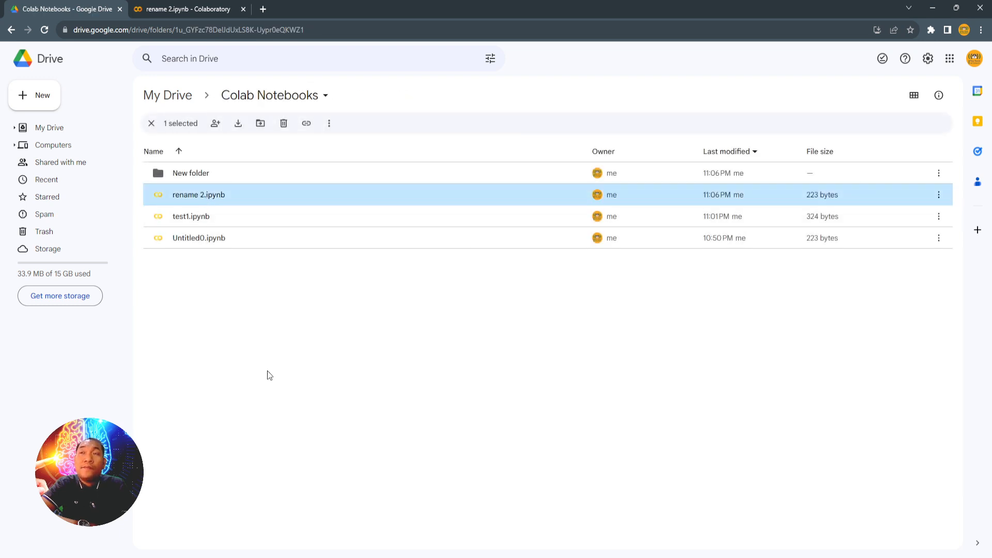
left_click(151, 124)
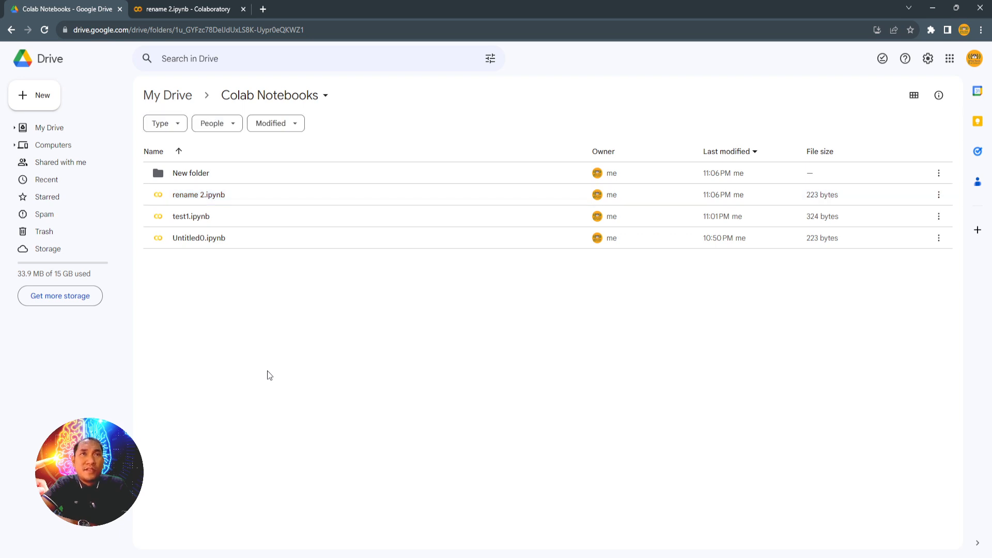